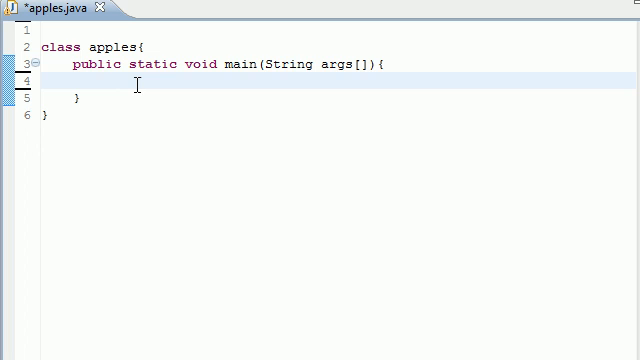
# - Begin an if statement with empty parentheses inside the main method
pyautogui.click(100, 88)
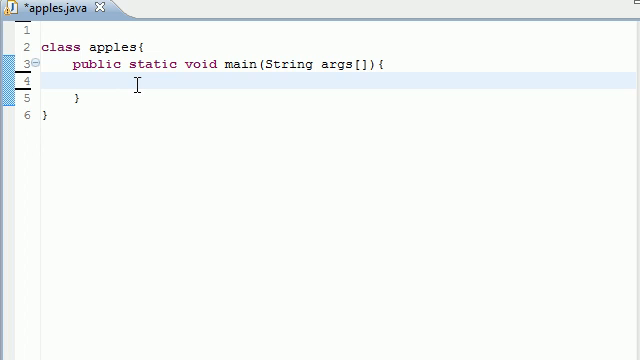
pyautogui.write('if')
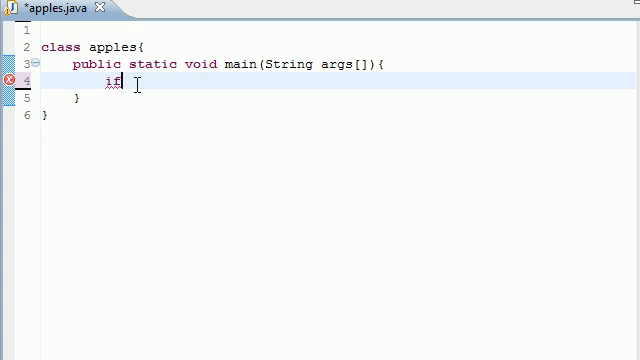
pyautogui.write('(')
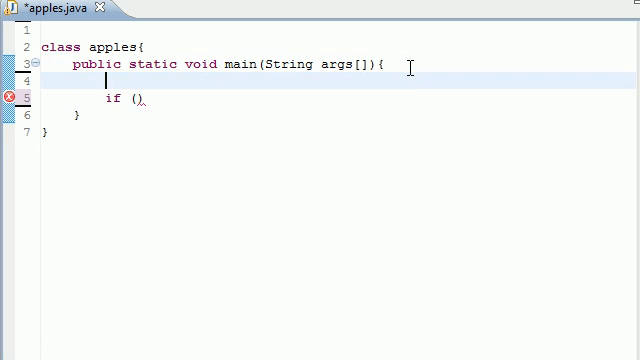
# - Declare int test = 6; on the blank line above the if statement
pyautogui.write('test')
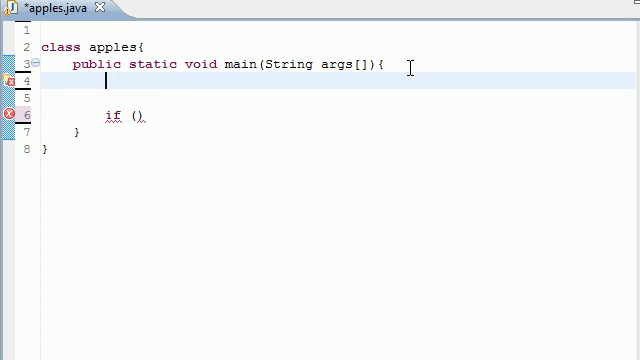
pyautogui.write('int test =')
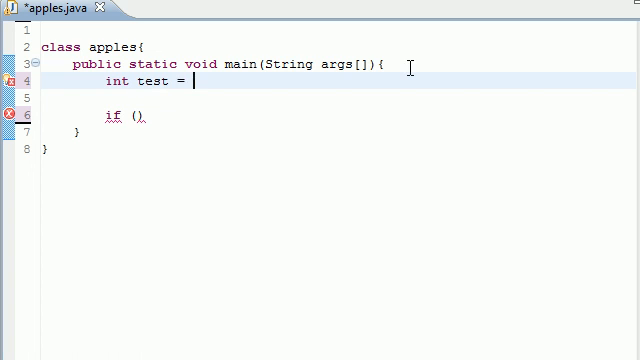
pyautogui.write('6;')
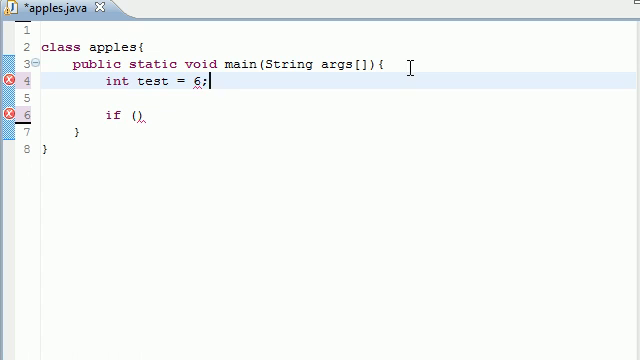
pyautogui.doubleClick(194, 84)
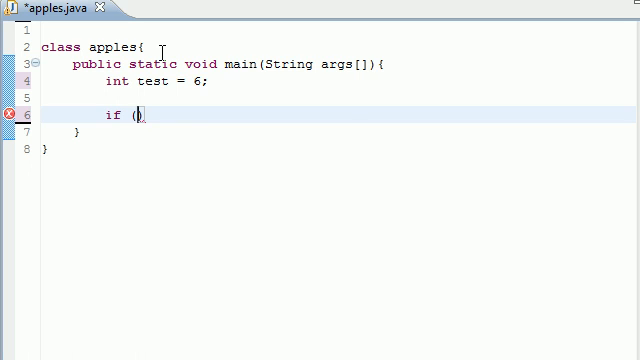
# - Write the if condition test == 9 and select its == operator
pyautogui.write('test ==')
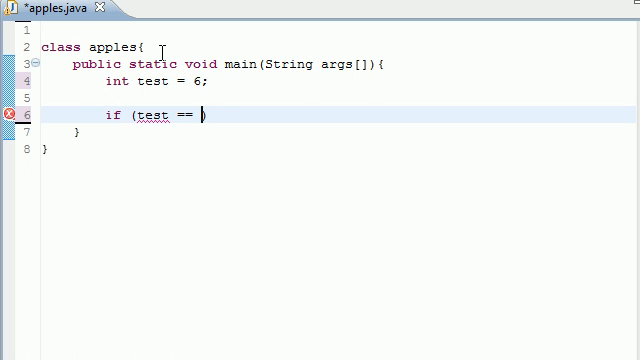
pyautogui.write('9)')
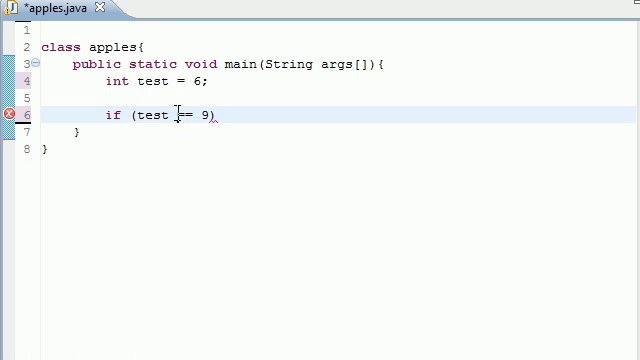
pyautogui.doubleClick(185, 116)
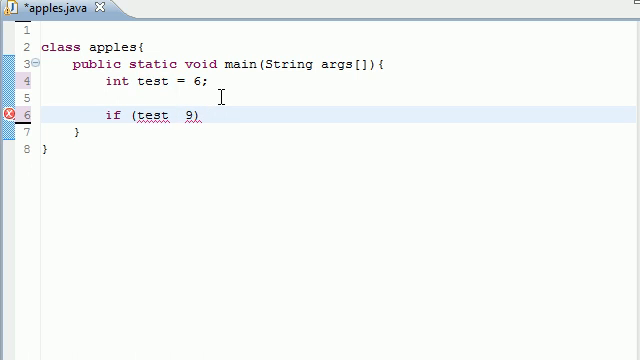
# - Try the !=, <, > and >= operators between test and 9, ending with ==
pyautogui.write('!')
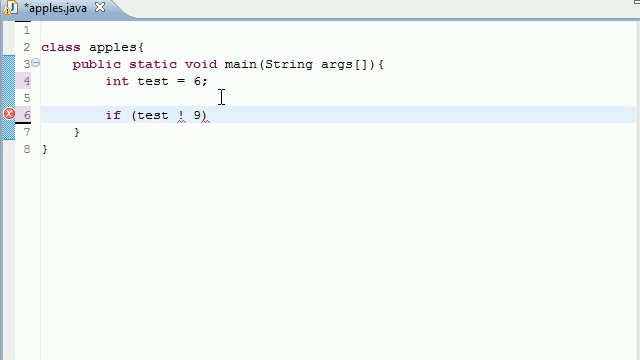
pyautogui.write('=')
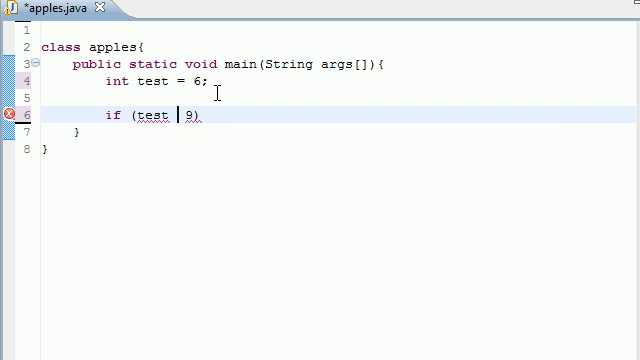
pyautogui.write('<')
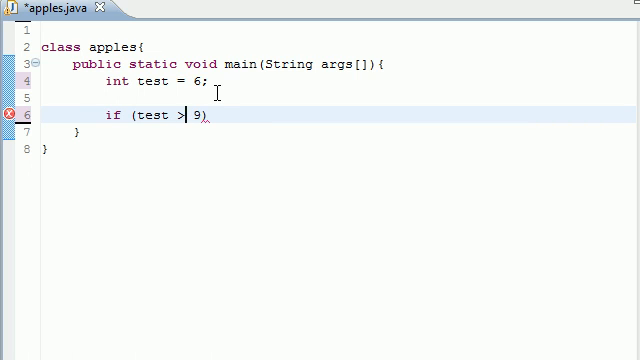
pyautogui.write('<')
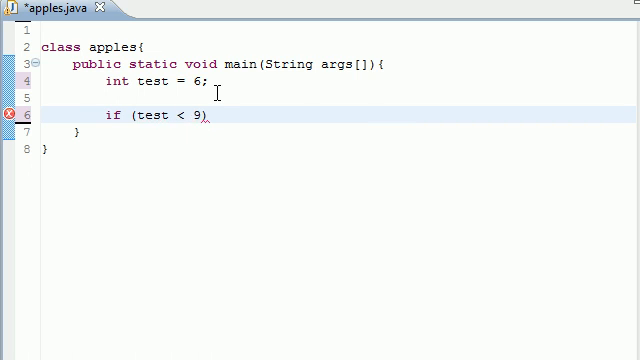
pyautogui.write('>')
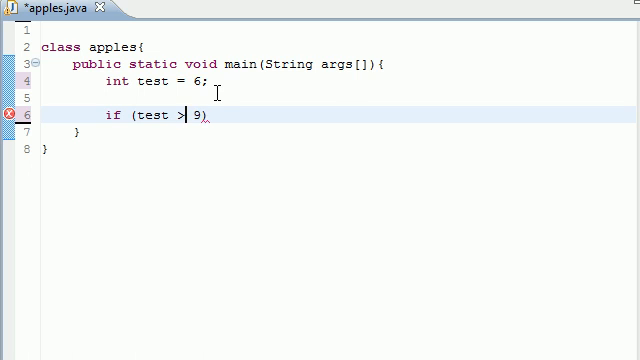
pyautogui.write('=')
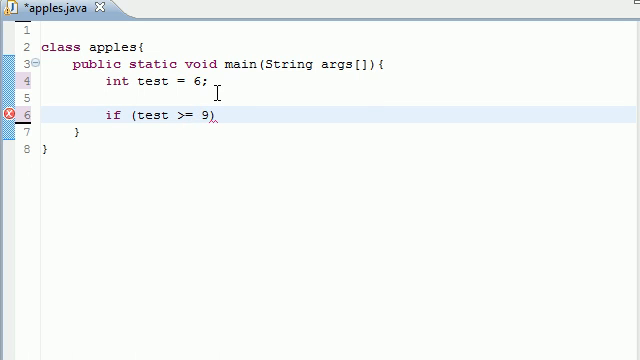
pyautogui.press('BackSpace')
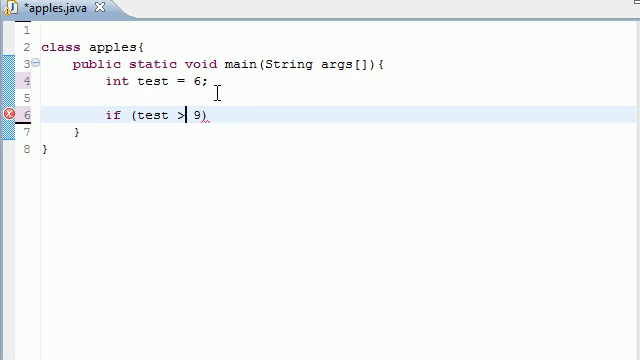
pyautogui.write('==')
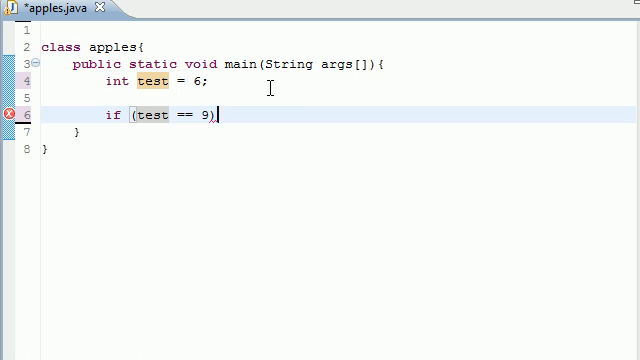
# - Add braces with System.out.println("yes") inside the if, then type else after it
pyautogui.write('{')
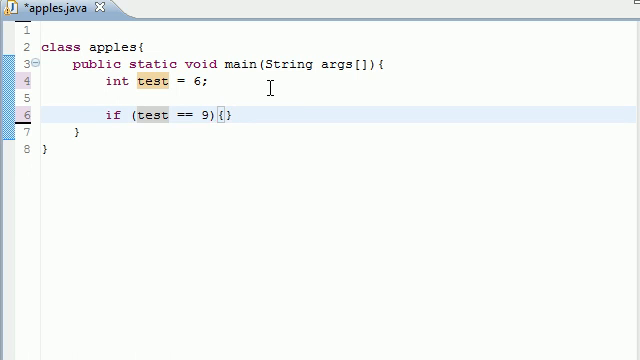
pyautogui.click(220, 115)
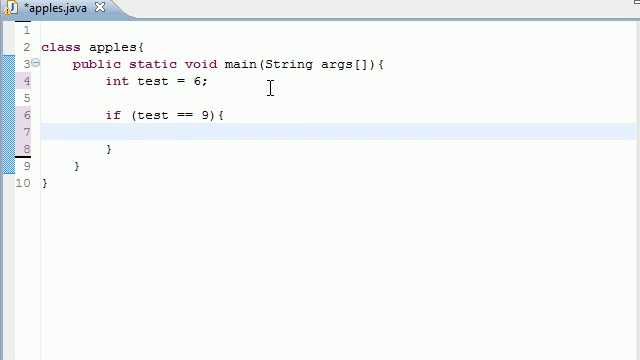
pyautogui.click(137, 132)
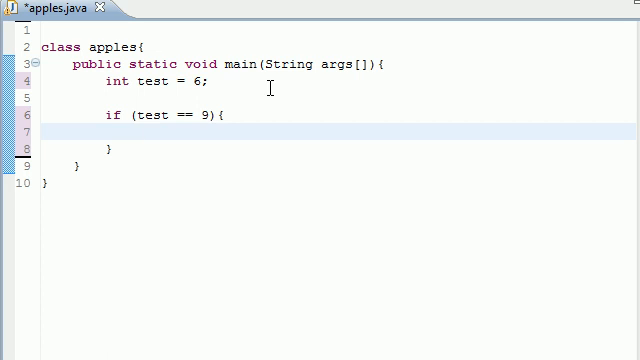
pyautogui.write('Syst')
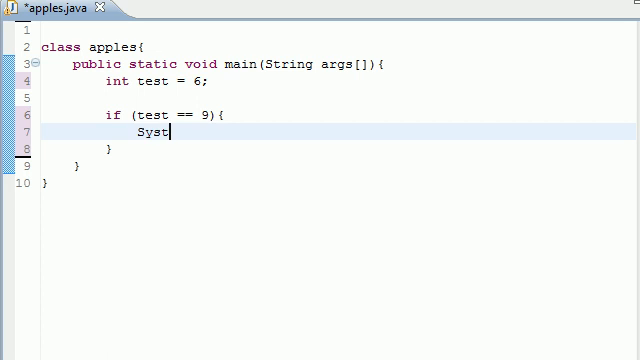
pyautogui.write('tem.out')
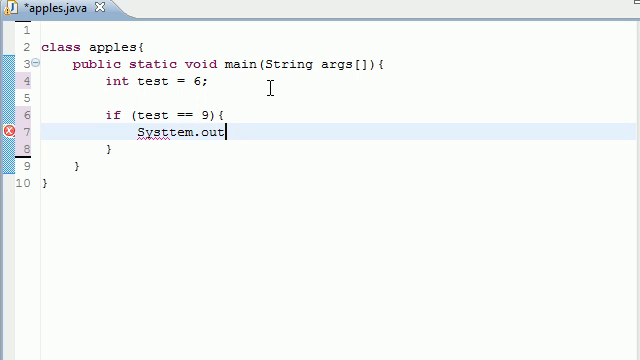
pyautogui.write('.prib')
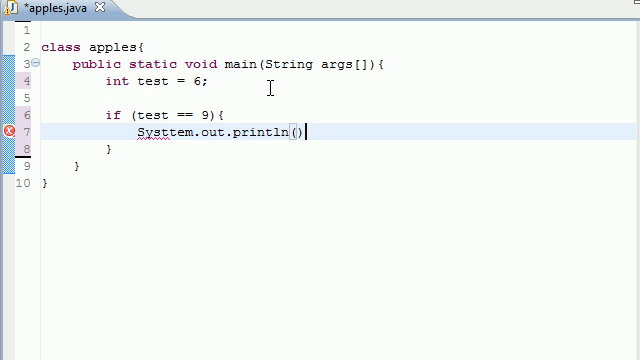
pyautogui.write('"')
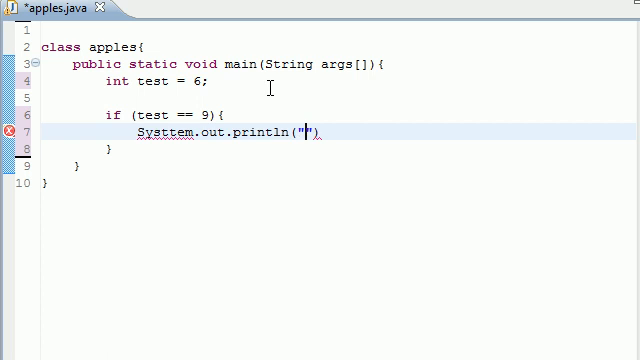
pyautogui.write('yes')
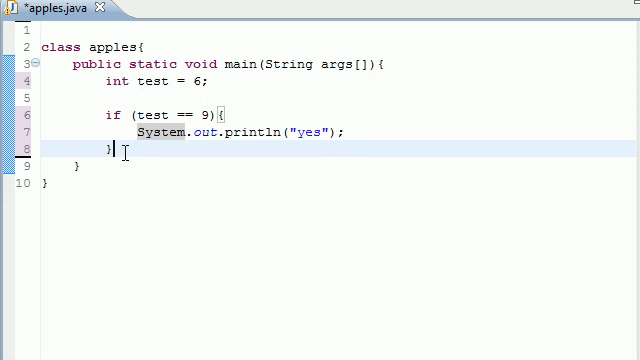
pyautogui.write('else')
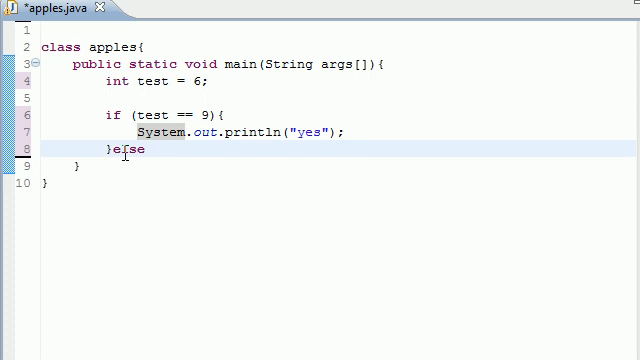
# - Add an else block pasting the println with "this is else", and save apples.java
pyautogui.write('{')
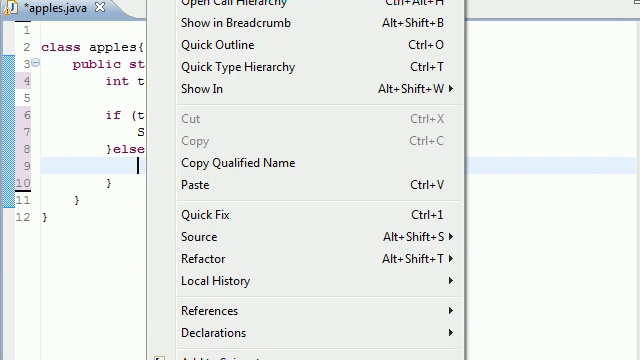
pyautogui.click(300, 168)
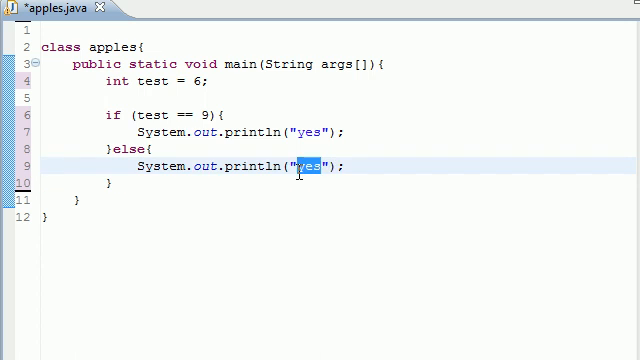
pyautogui.write('this is else')
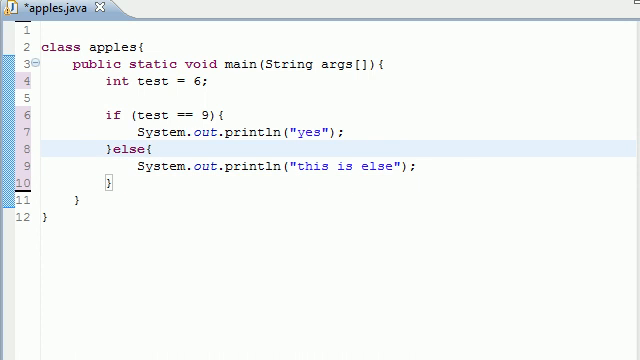
pyautogui.press('ctrl+s')
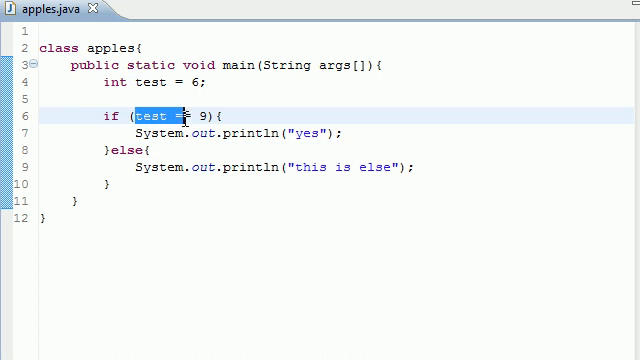
pyautogui.write('=')
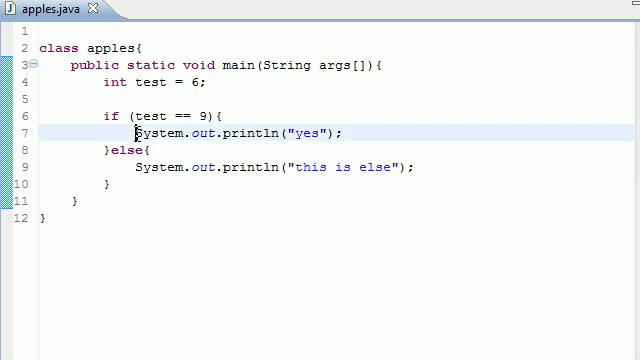
pyautogui.tripleClick(235, 133)
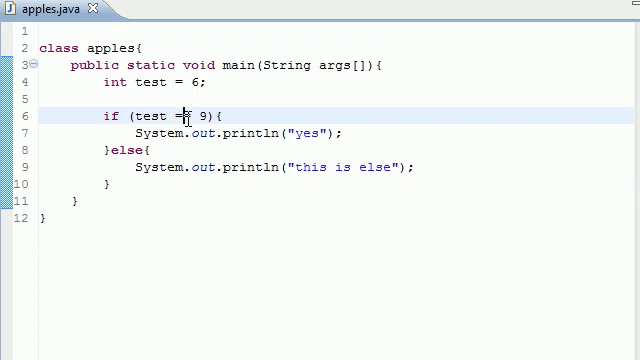
# - Replace == with < so the condition reads test < 9, and save apples.java
pyautogui.doubleClick(188, 114)
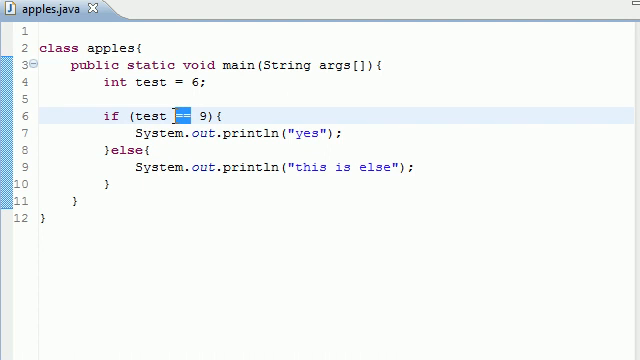
pyautogui.write('<')
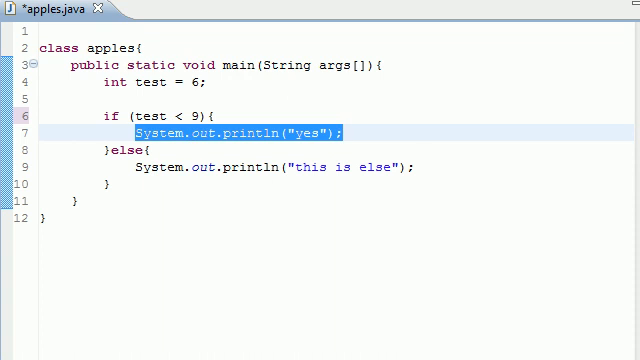
pyautogui.press('ctrl+s')
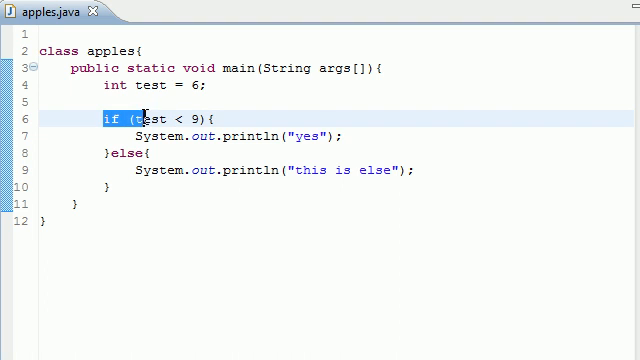
pyautogui.click(138, 135)
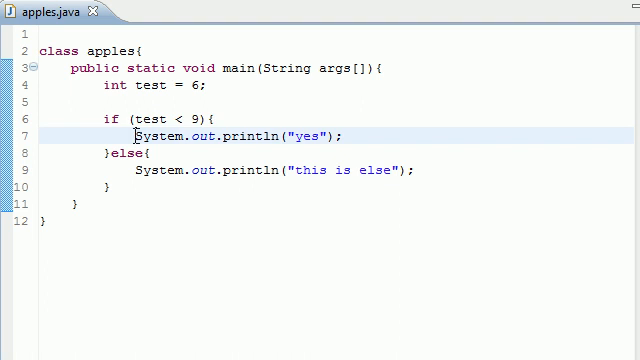